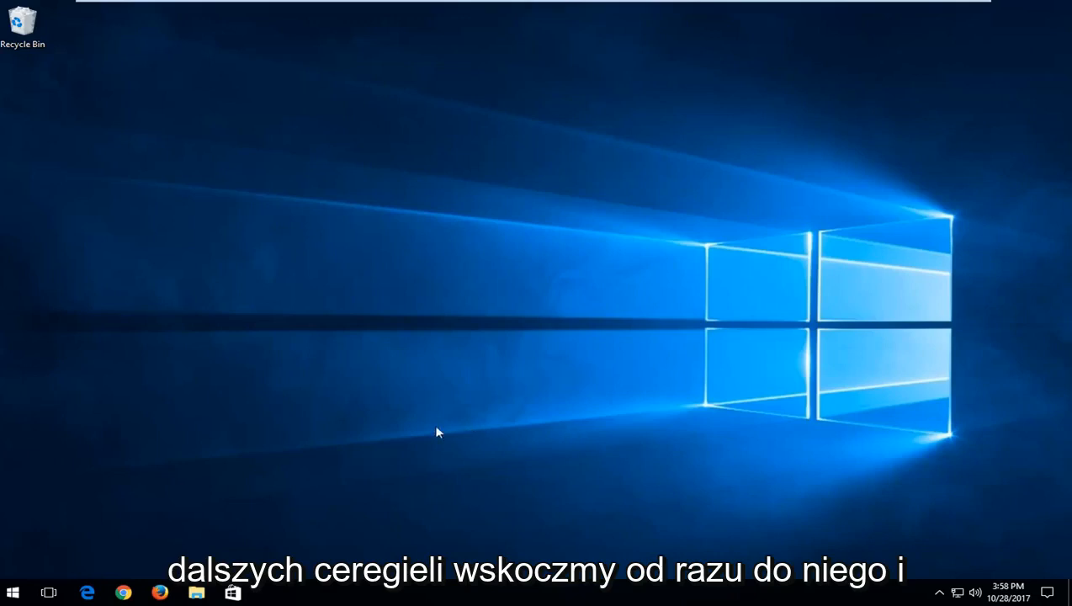
Search the Start menu for 'services' and launch the Services app.
left_click(14, 592)
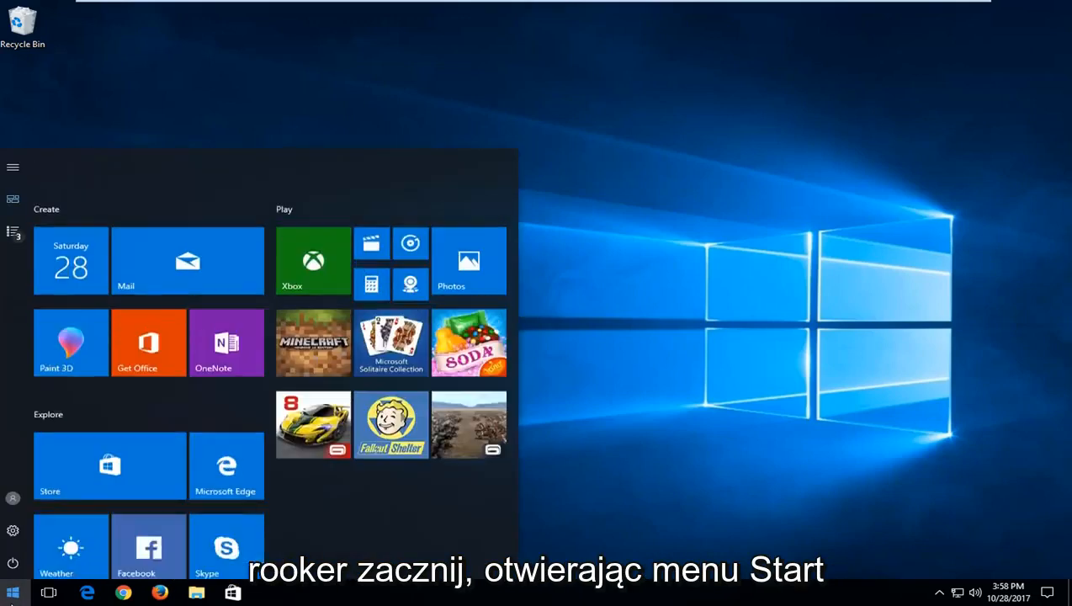
scroll("down", 3)
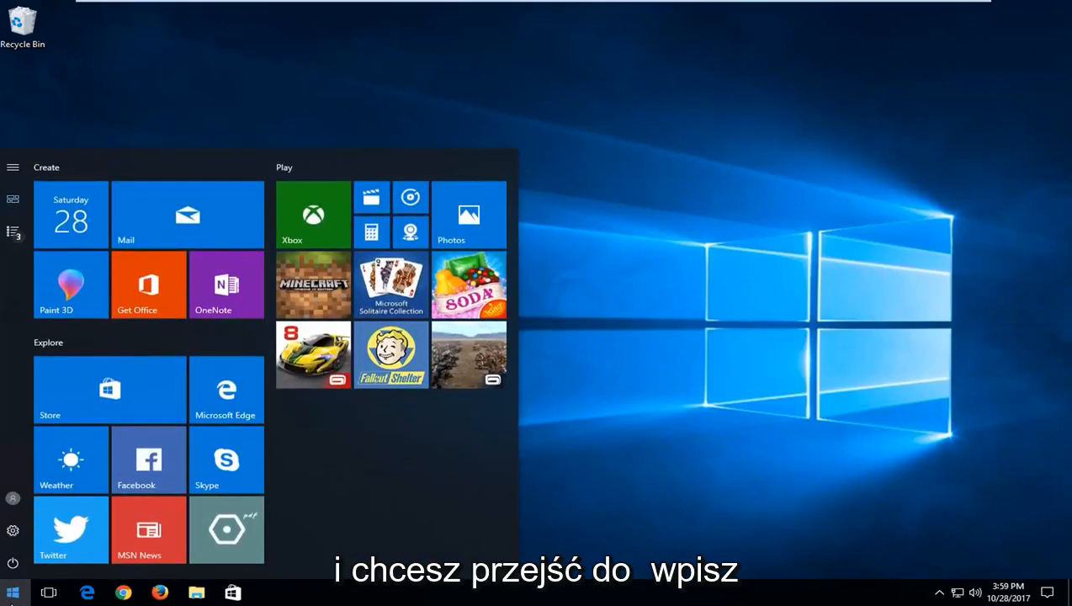
type("services")
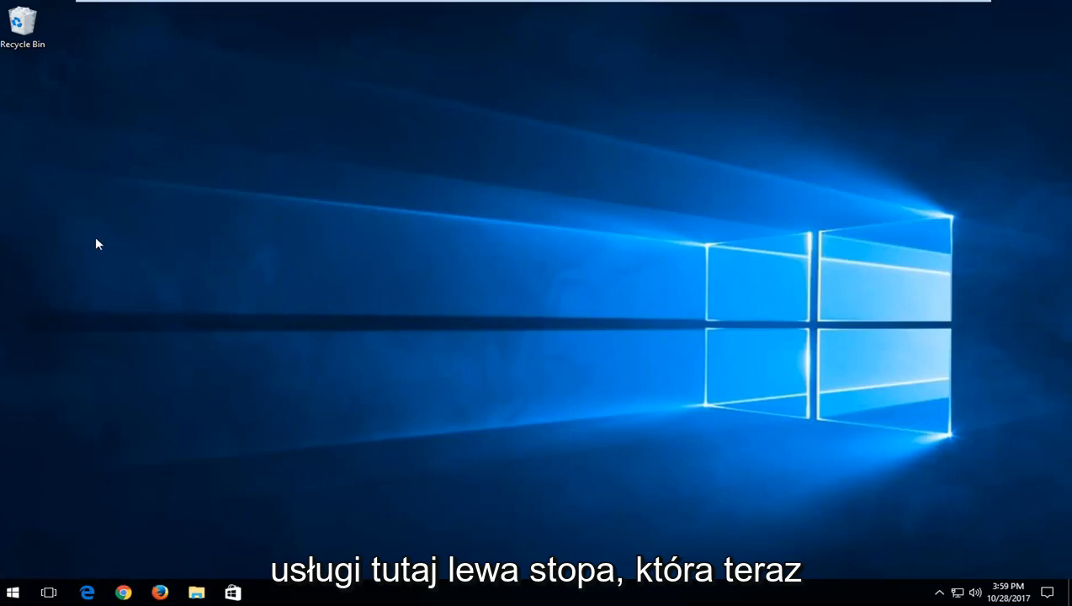
left_click(269, 592)
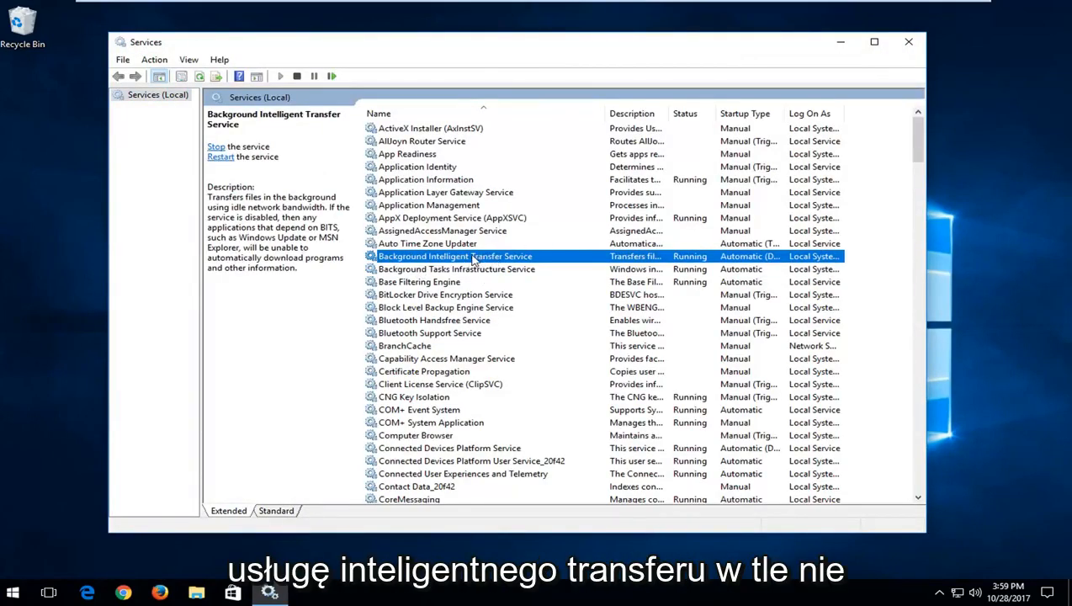
Set Background Intelligent Transfer Service startup type to Automatic, confirm with OK, and close Services.
double_click(454, 256)
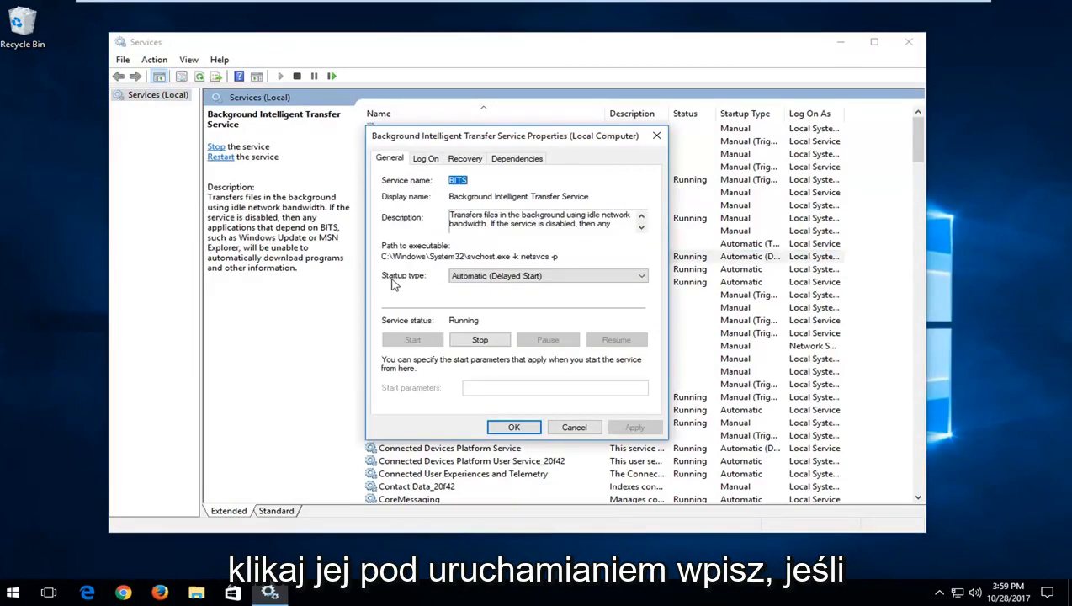
left_click(641, 276)
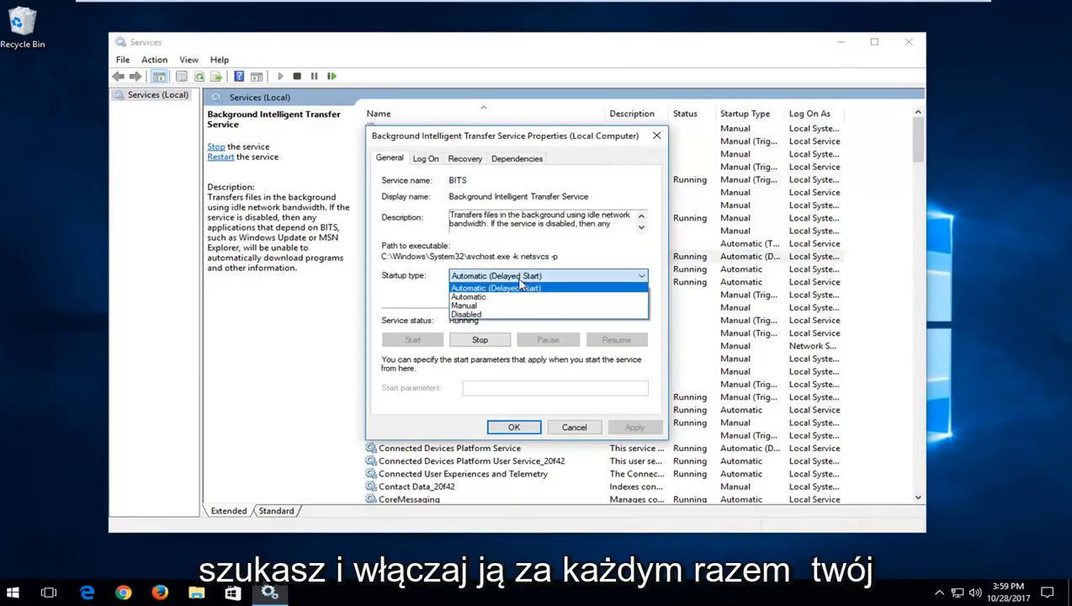
left_click(467, 296)
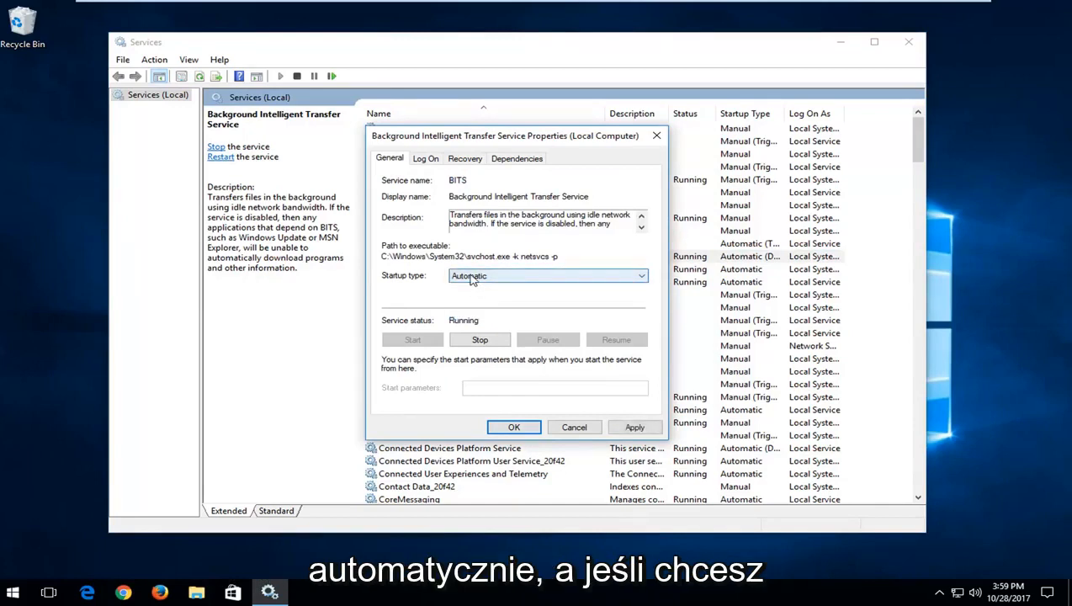
left_click(548, 276)
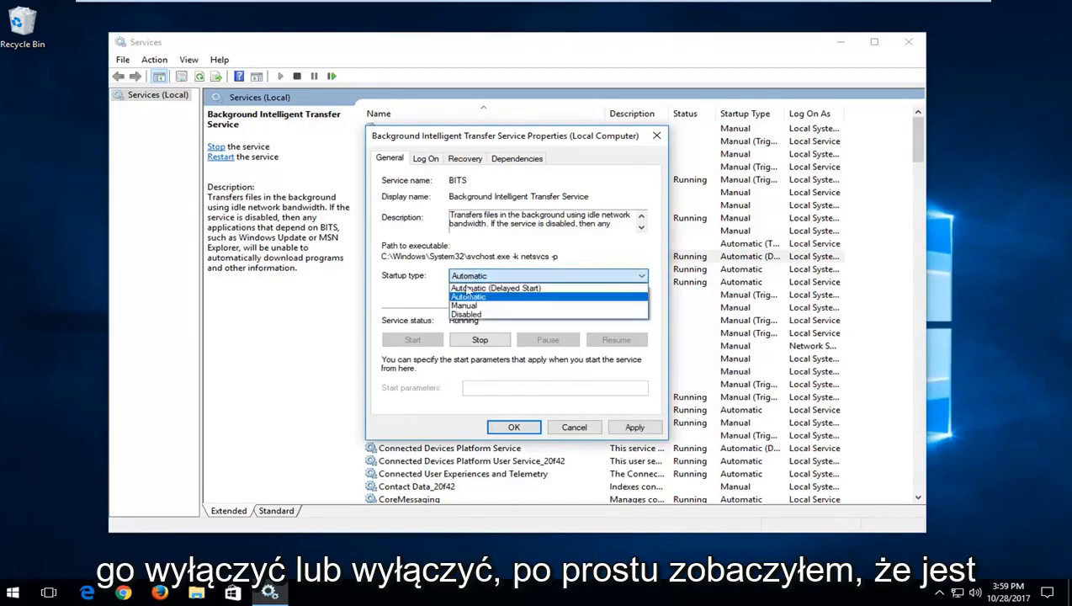
left_click(466, 314)
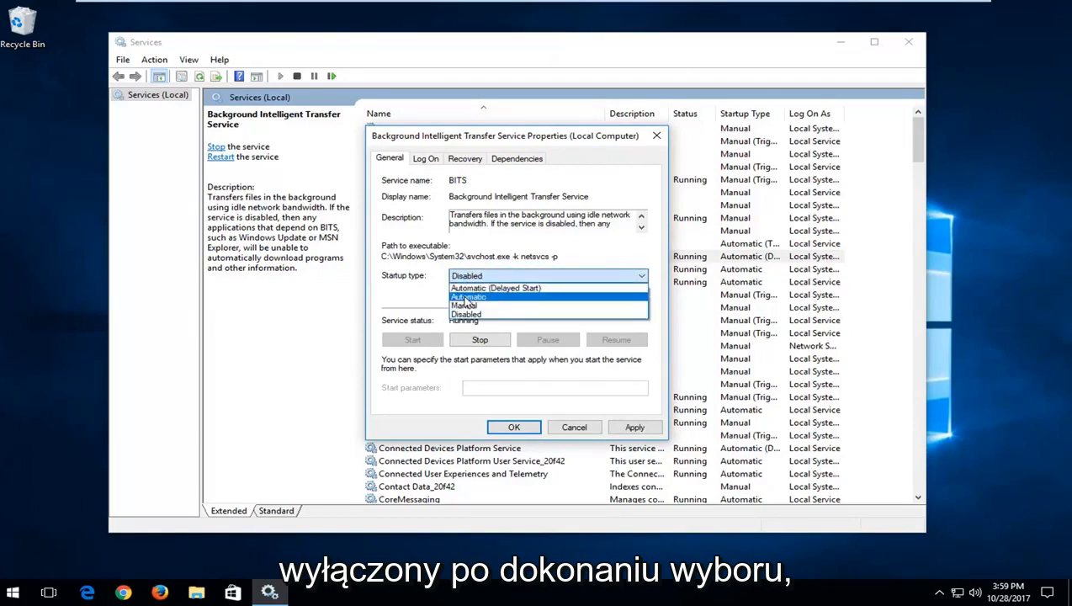
left_click(468, 296)
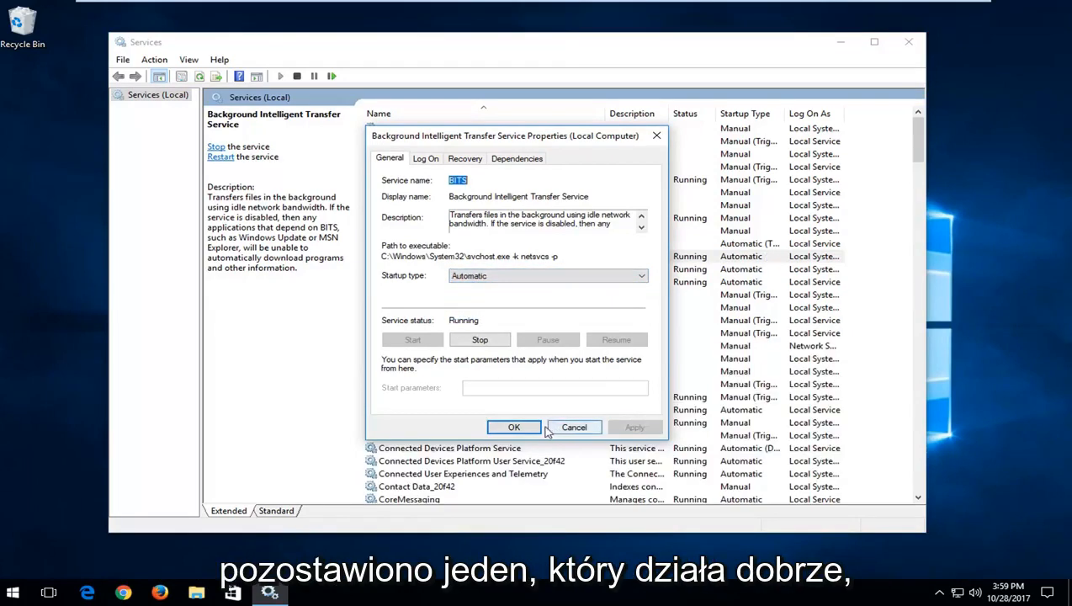
left_click(515, 427)
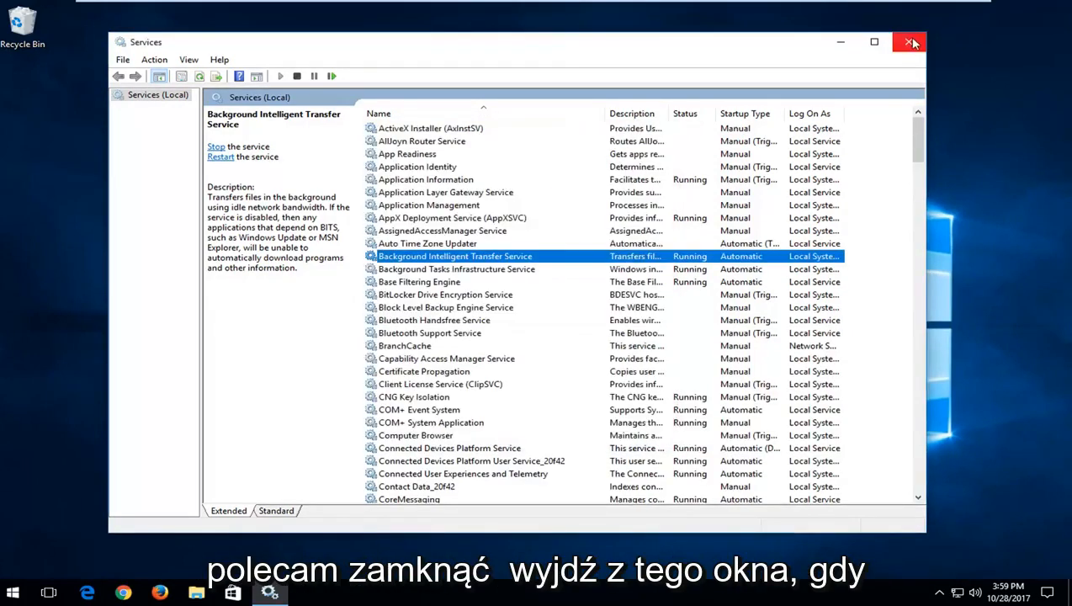
left_click(908, 42)
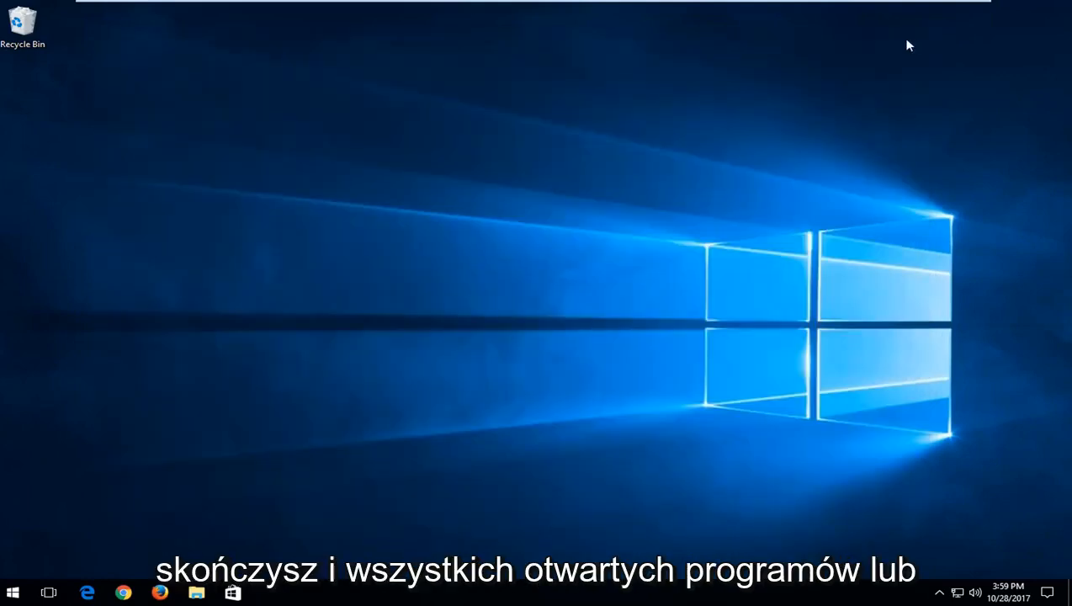